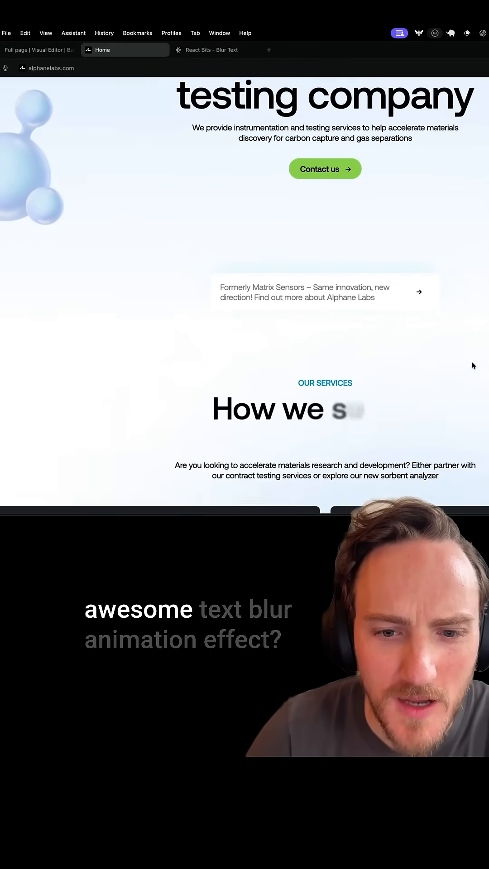
Step: Scroll the Alphane Labs homepage to see the blur-in headings, then switch to the Builder.io editor
{"action": "scroll", "scroll_direction": "down", "scroll_amount": 3}
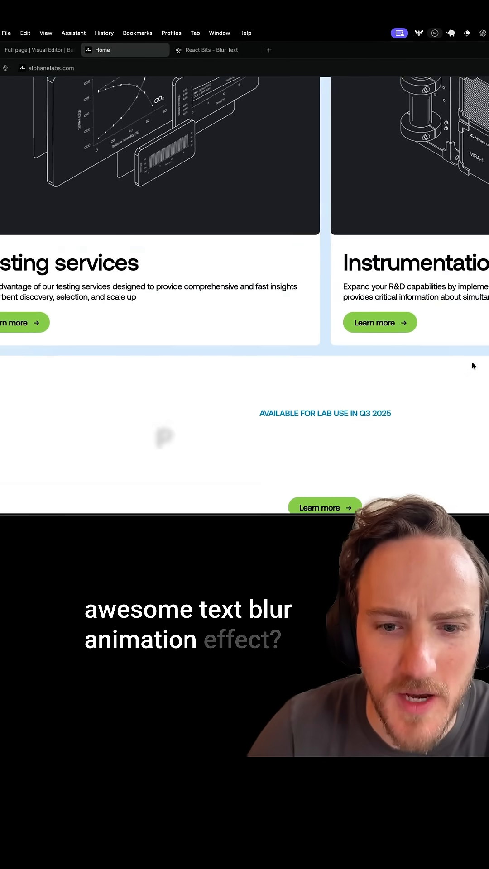
{"action": "left_click", "coordinate": [39, 50]}
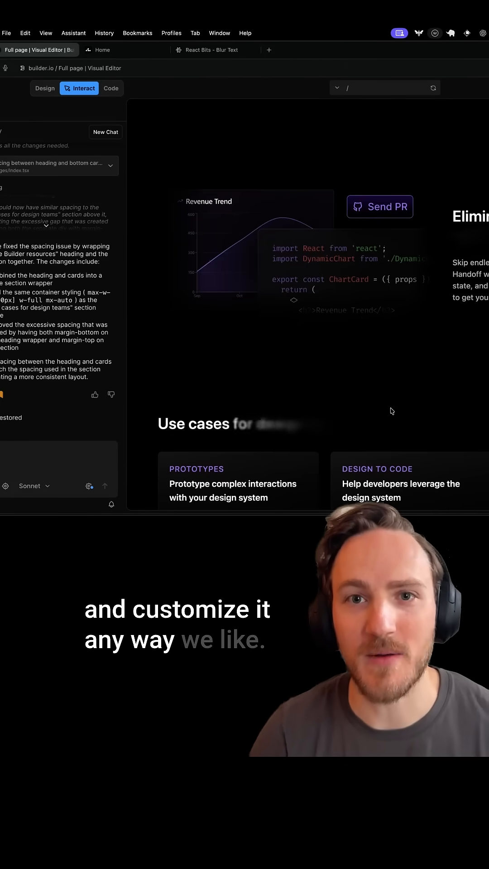
Step: Browse the Builder.io Fusion homepage and the generated landing page, then return to Alphane Labs
{"action": "left_click", "coordinate": [305, 49]}
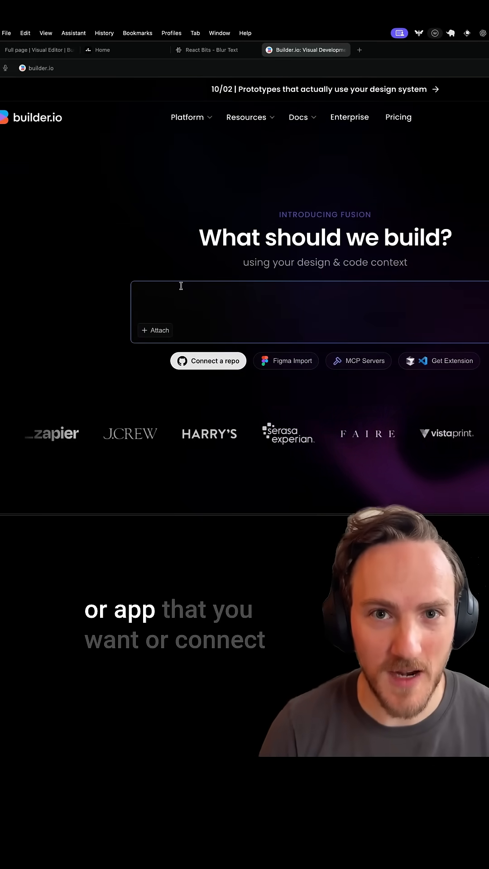
{"action": "mouse_move", "coordinate": [207, 361]}
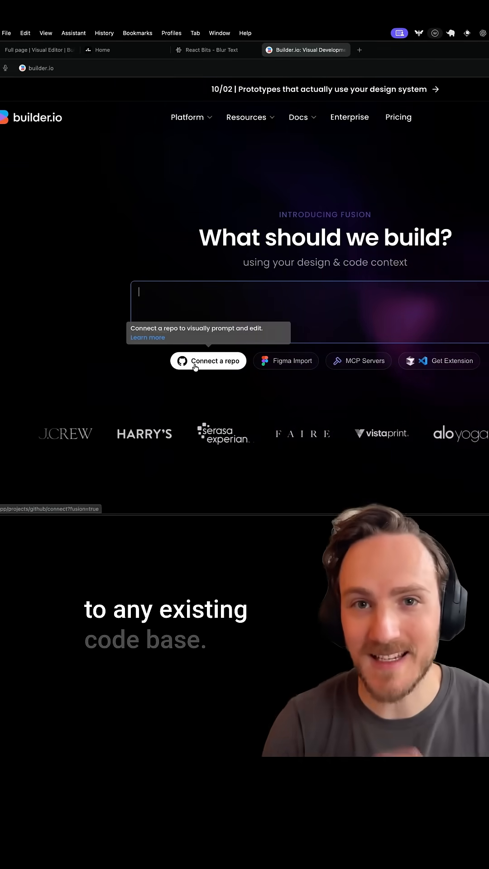
{"action": "left_click", "coordinate": [39, 50]}
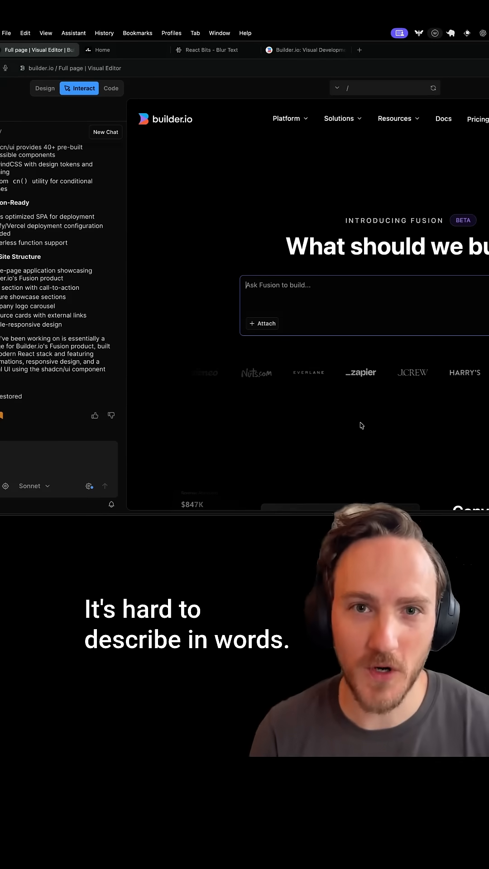
{"action": "left_click", "coordinate": [102, 49]}
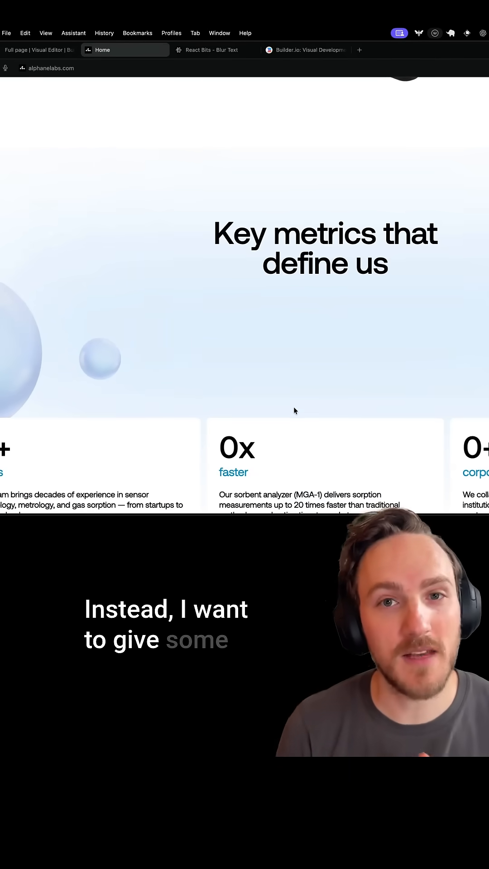
Step: Copy the Blur Text component code from React Bits' Text Animations, then return to Builder.io
{"action": "left_click", "coordinate": [215, 50]}
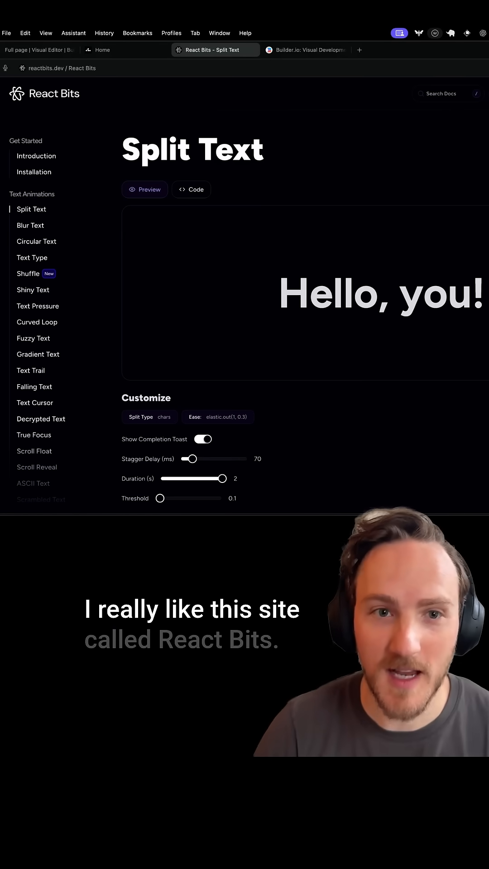
{"action": "mouse_move", "coordinate": [55, 326]}
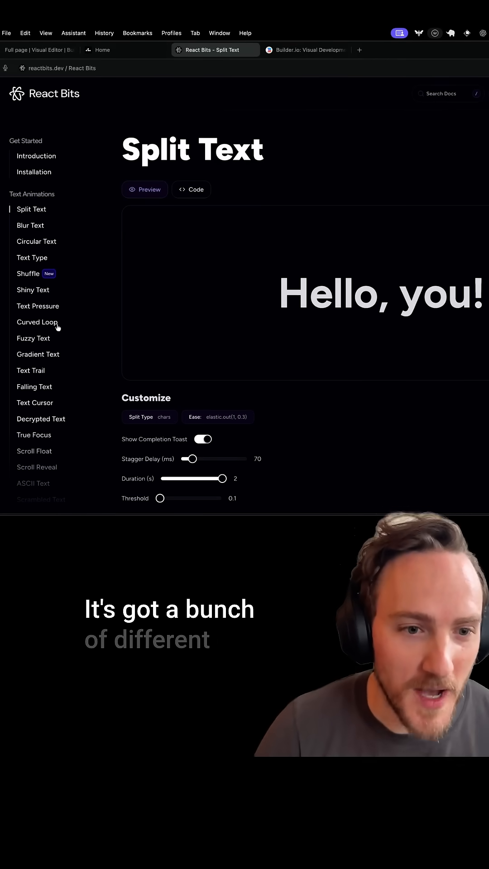
{"action": "left_click", "coordinate": [33, 289]}
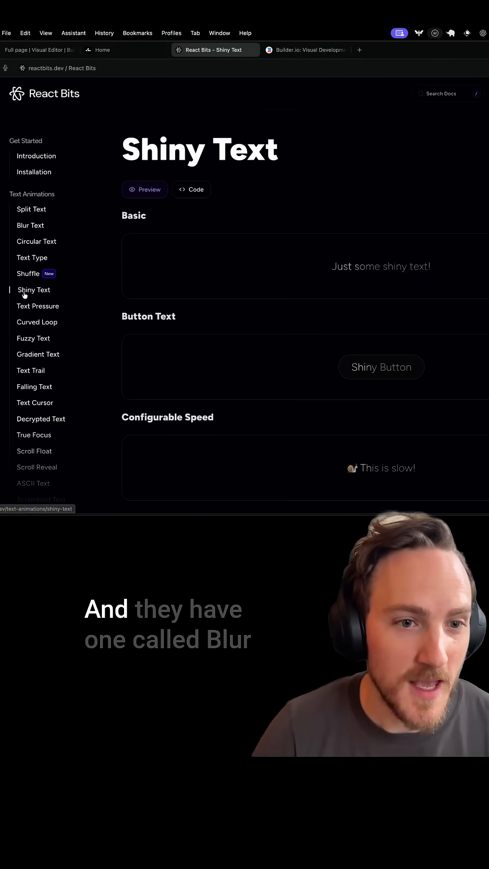
{"action": "left_click", "coordinate": [31, 225]}
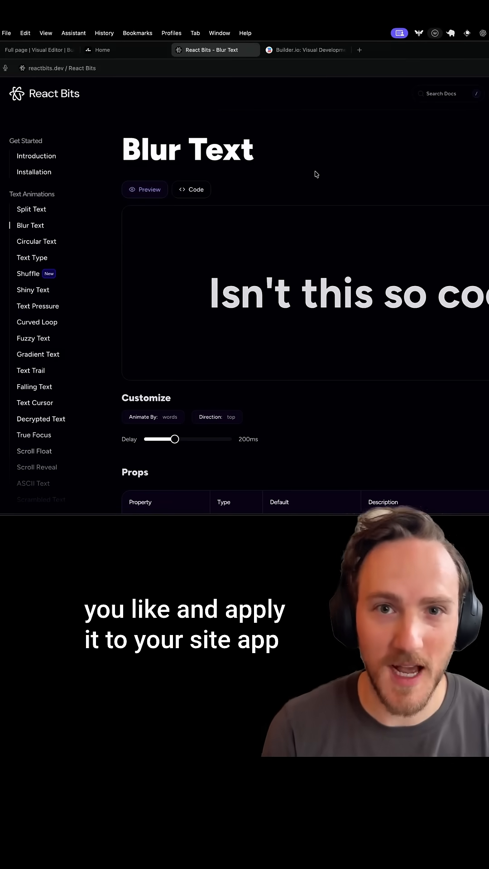
{"action": "left_click", "coordinate": [191, 190]}
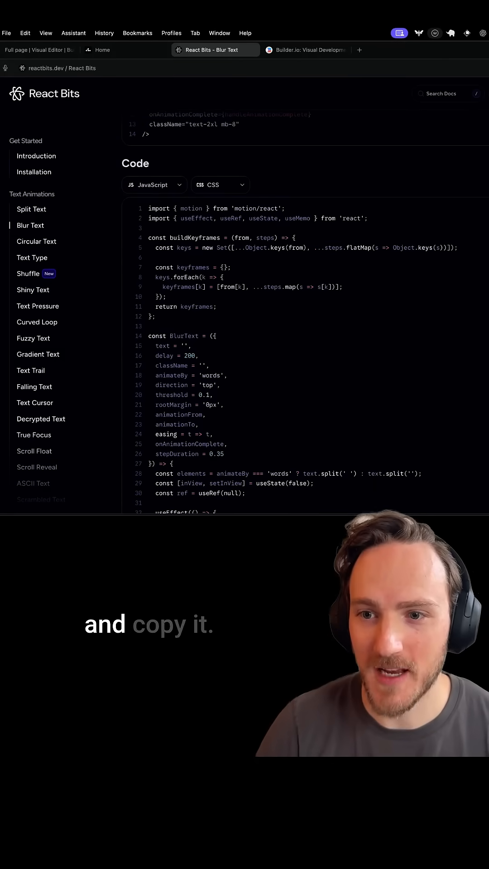
{"action": "left_click", "coordinate": [39, 49]}
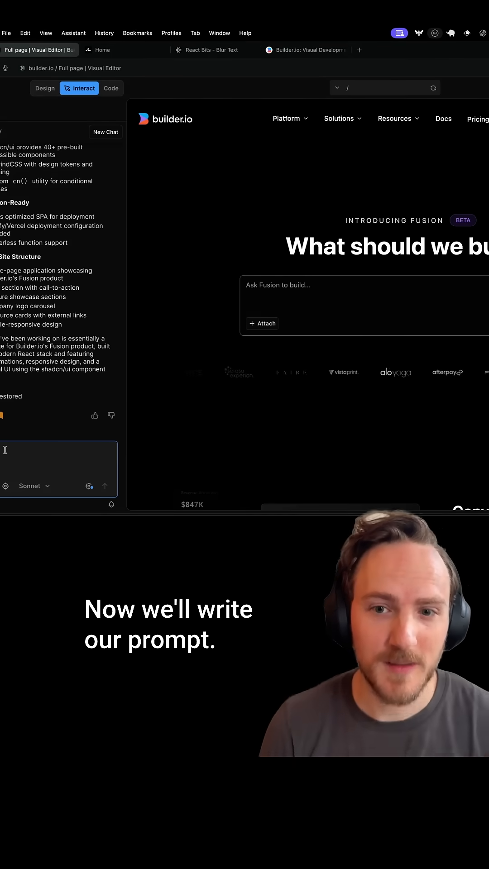
Step: Prompt Builder.io to apply the pasted blur text effect to headings as they scroll into view
{"action": "type", "text": "apply this text effect to the headings on our page"}
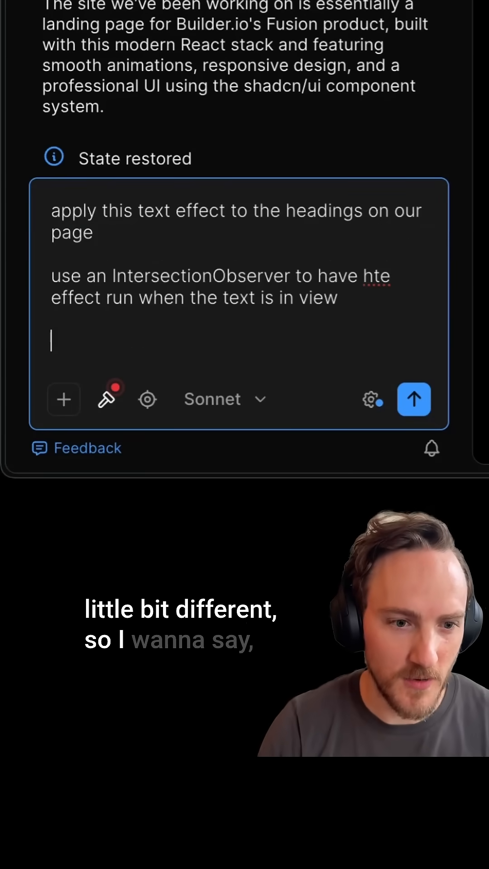
{"action": "type", "text": "animate each ch"}
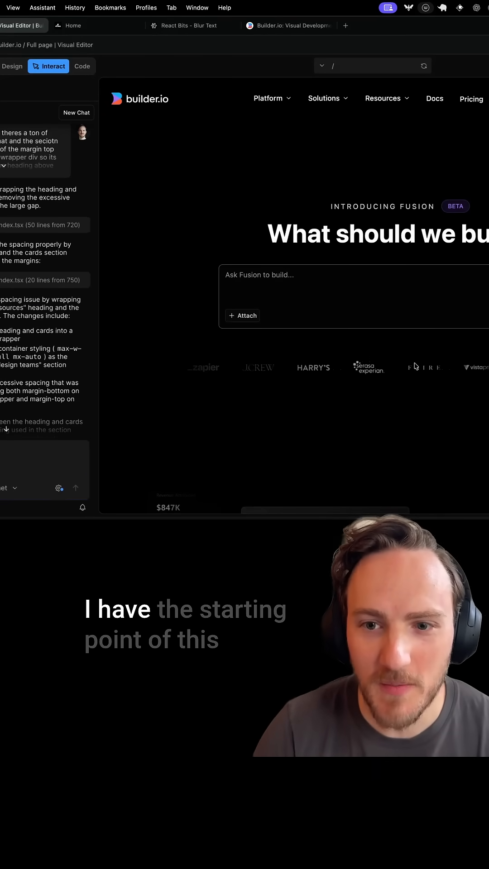
{"action": "scroll", "scroll_direction": "down", "scroll_amount": 3}
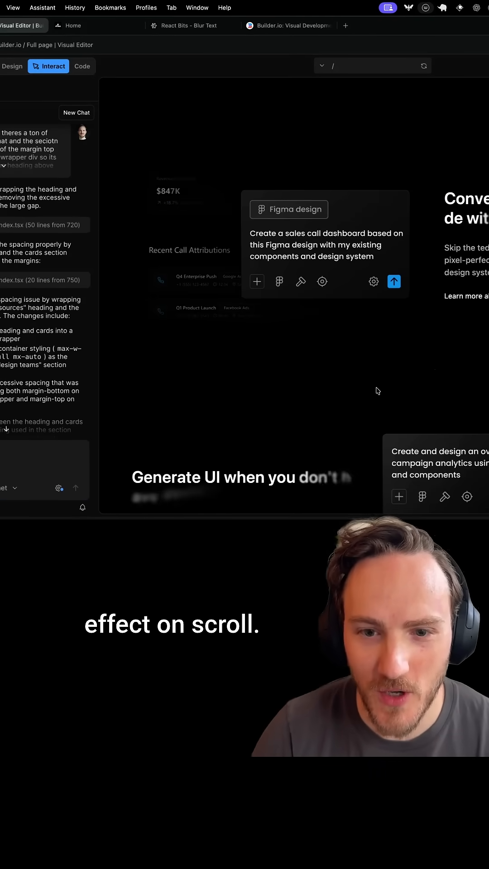
{"action": "scroll", "scroll_direction": "down", "scroll_amount": 3}
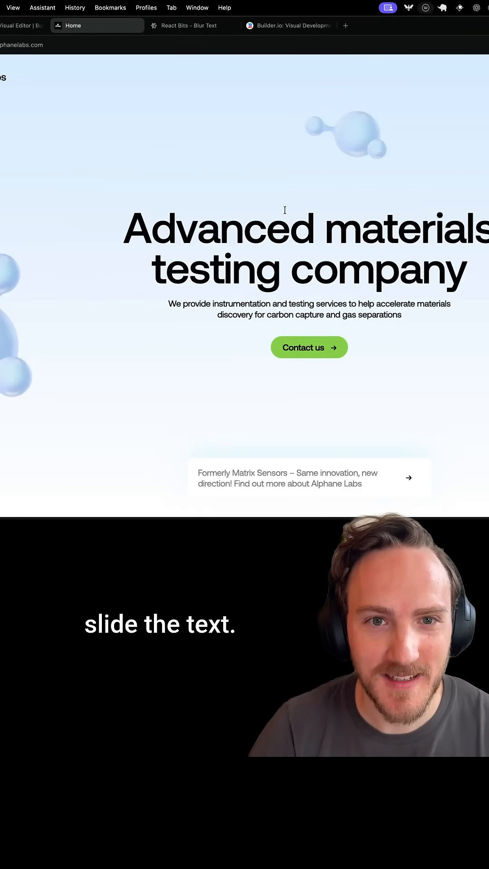
{"action": "left_click", "coordinate": [193, 25]}
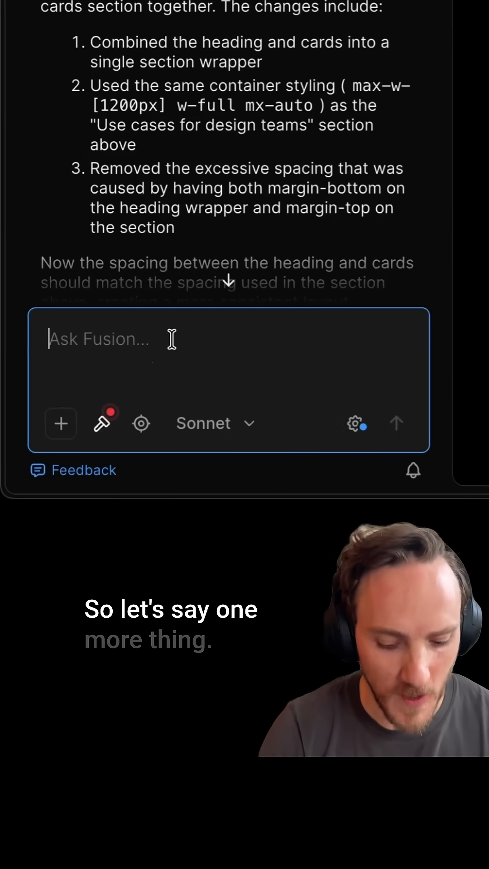
Step: Ask to remove the sliding effect, check the preview, then start restoring the earlier version
{"action": "type", "text": "remove the sliding effect and make charact"}
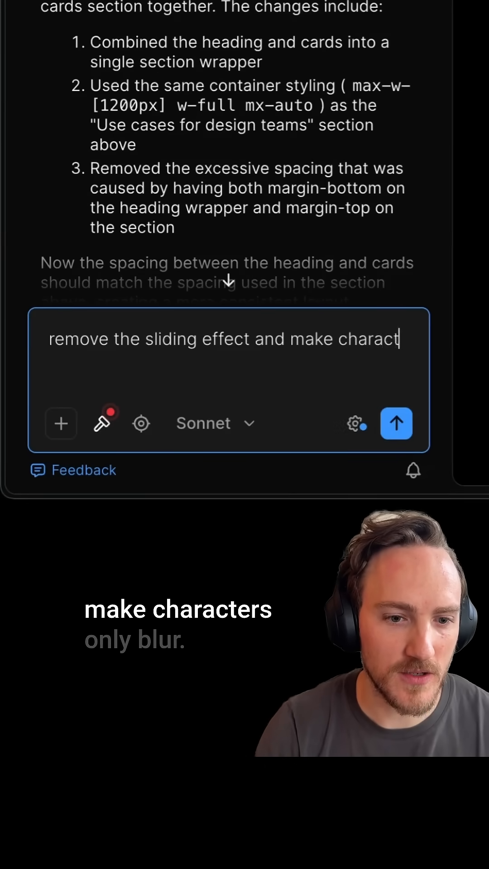
{"action": "left_click", "coordinate": [397, 423]}
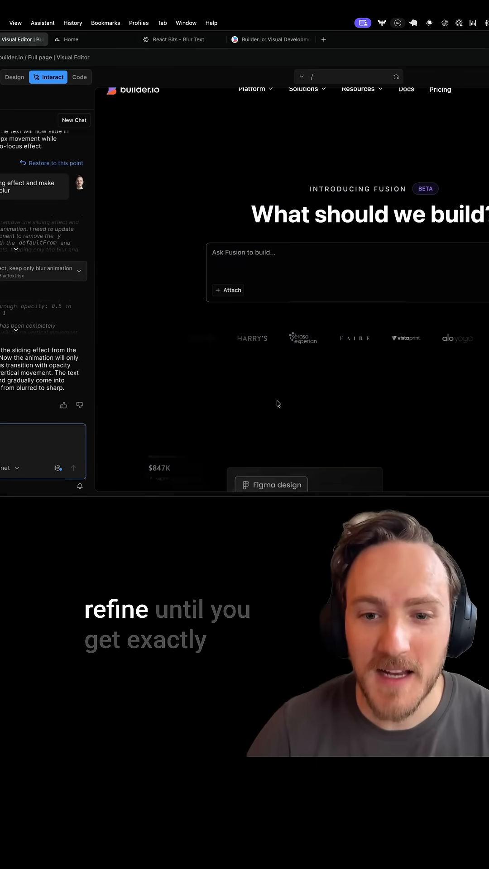
{"action": "scroll", "scroll_direction": "down", "scroll_amount": 3}
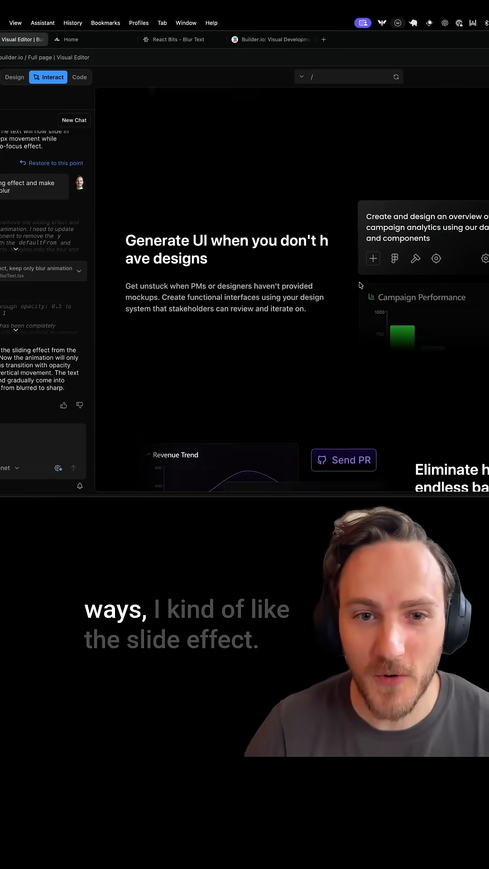
{"action": "left_click", "coordinate": [55, 163]}
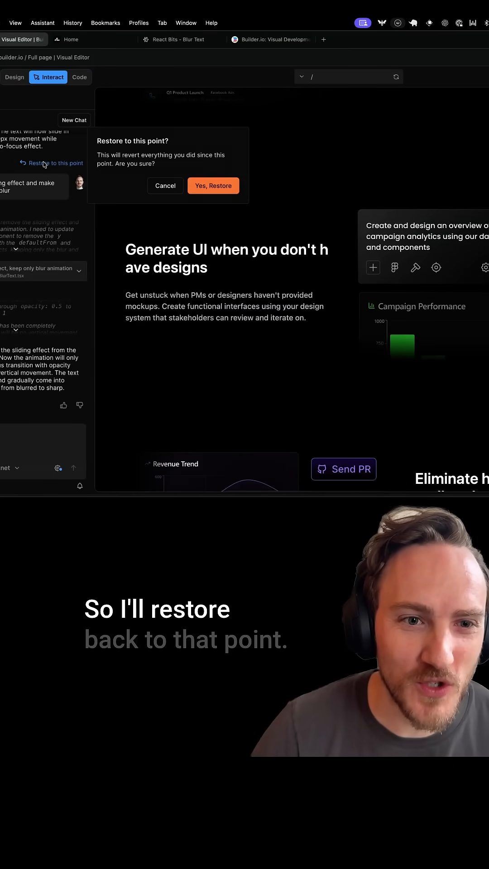
Step: Confirm restoring the slide-with-blur version and open the submitted pull request
{"action": "left_click", "coordinate": [213, 185]}
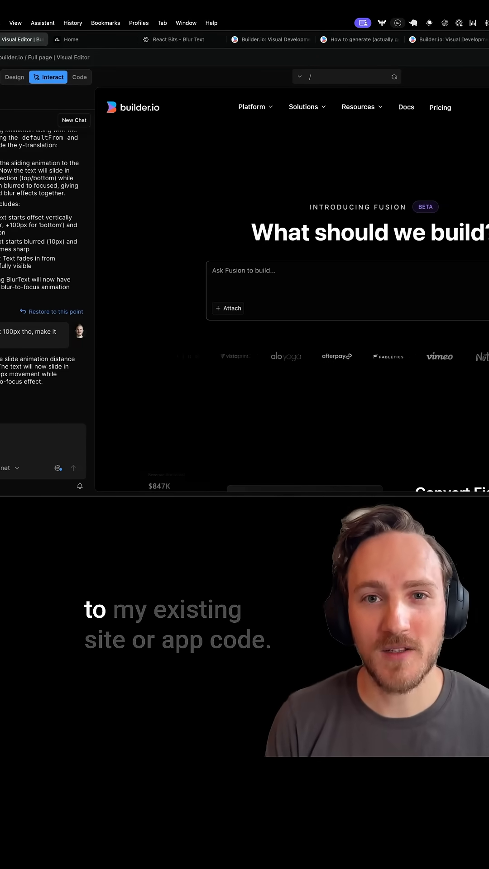
{"action": "left_click", "coordinate": [93, 39]}
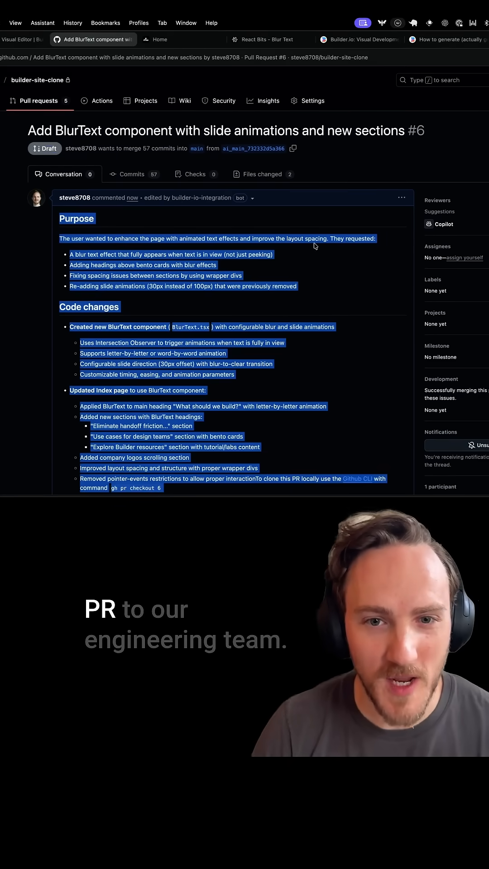
Step: Show the Files changed diff with BlurText replacing the main heading in Index.tsx
{"action": "left_click", "coordinate": [261, 173]}
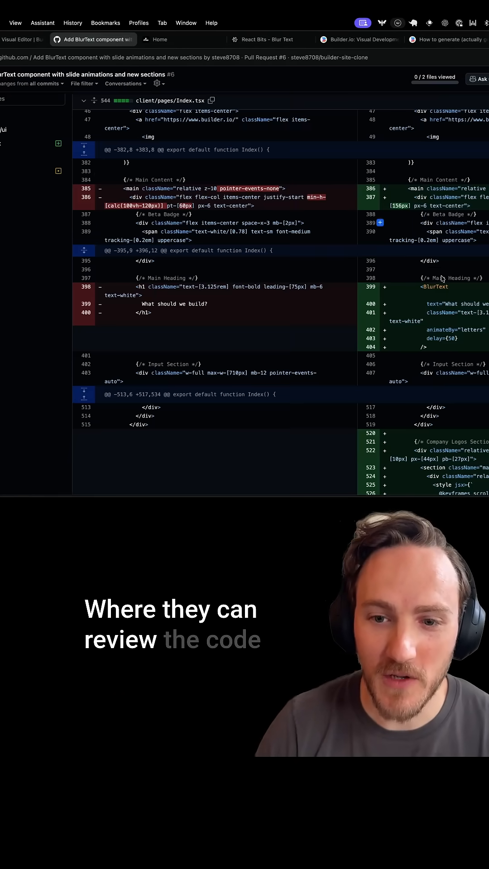